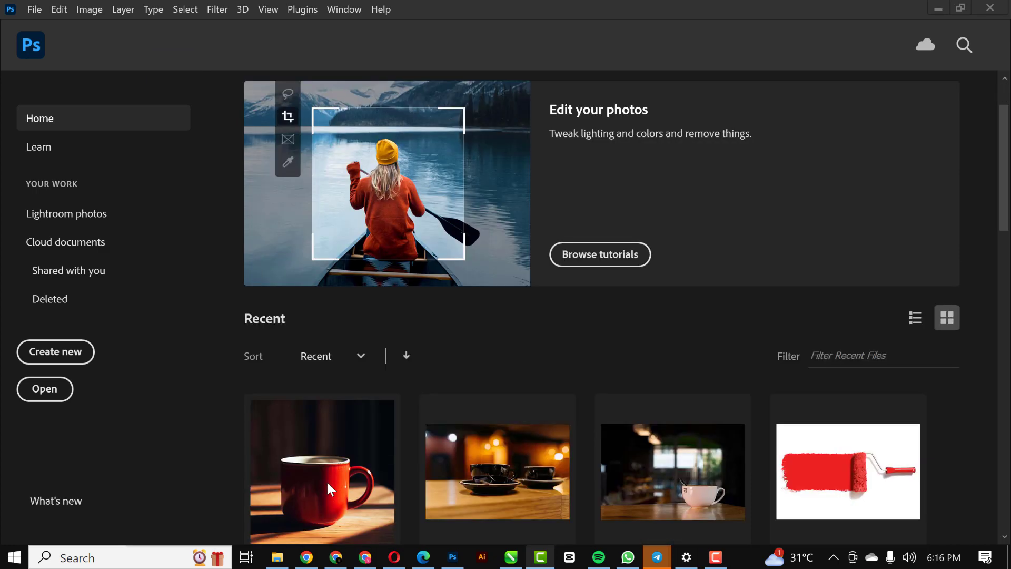
Step: Open the red mug photo in Photoshop
left_click(34, 9)
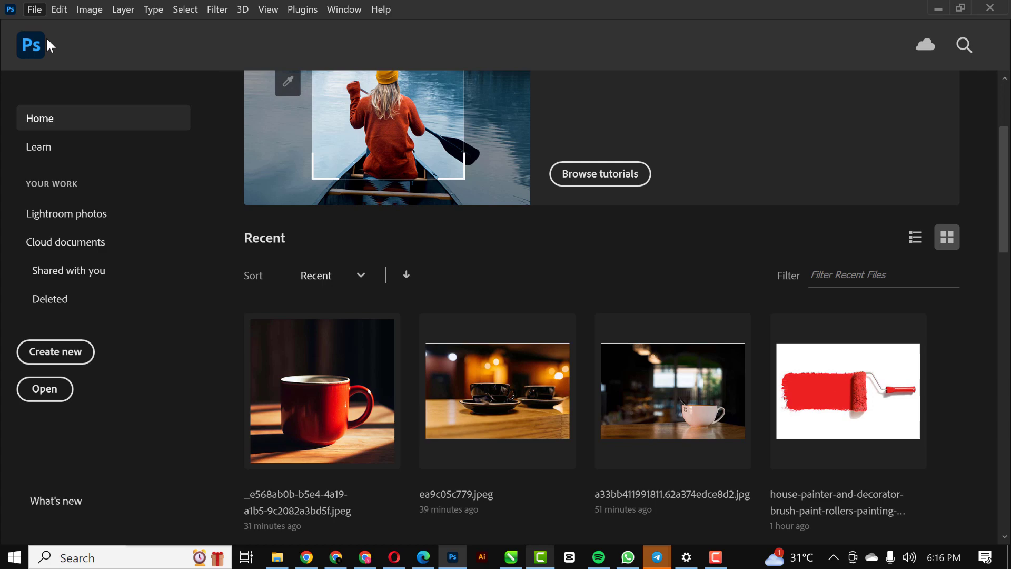
left_click(45, 388)
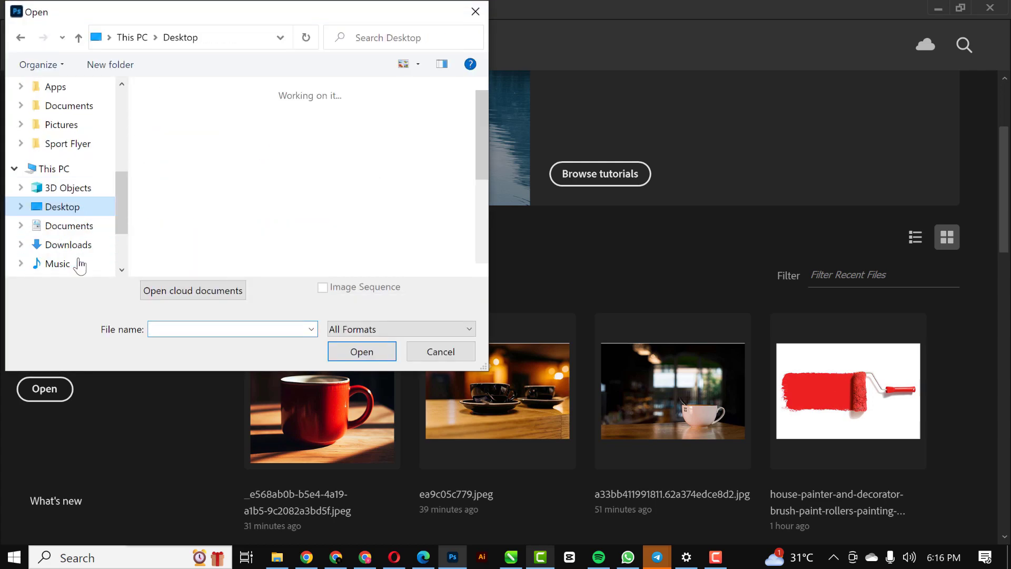
left_click(69, 244)
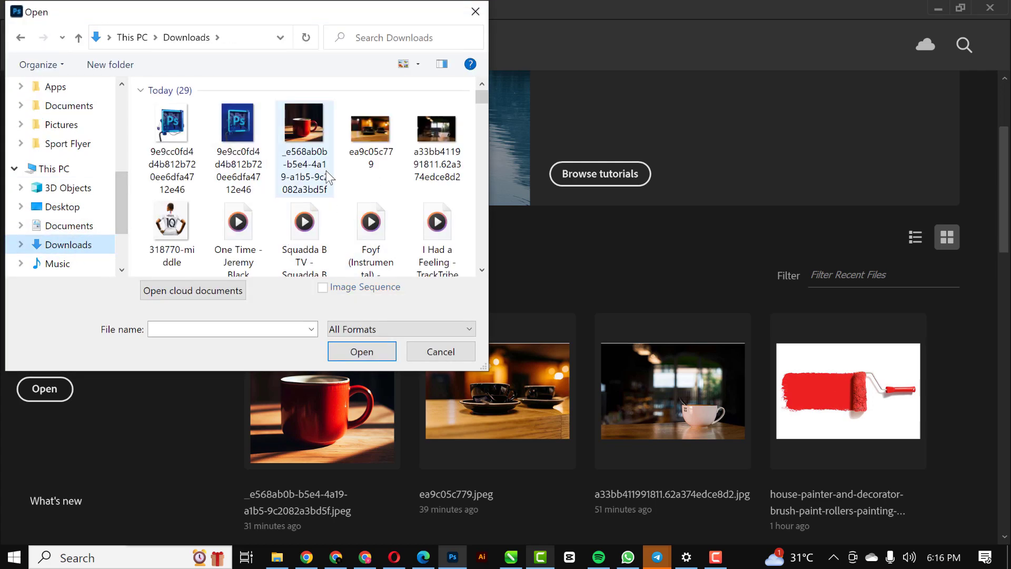
left_click(441, 352)
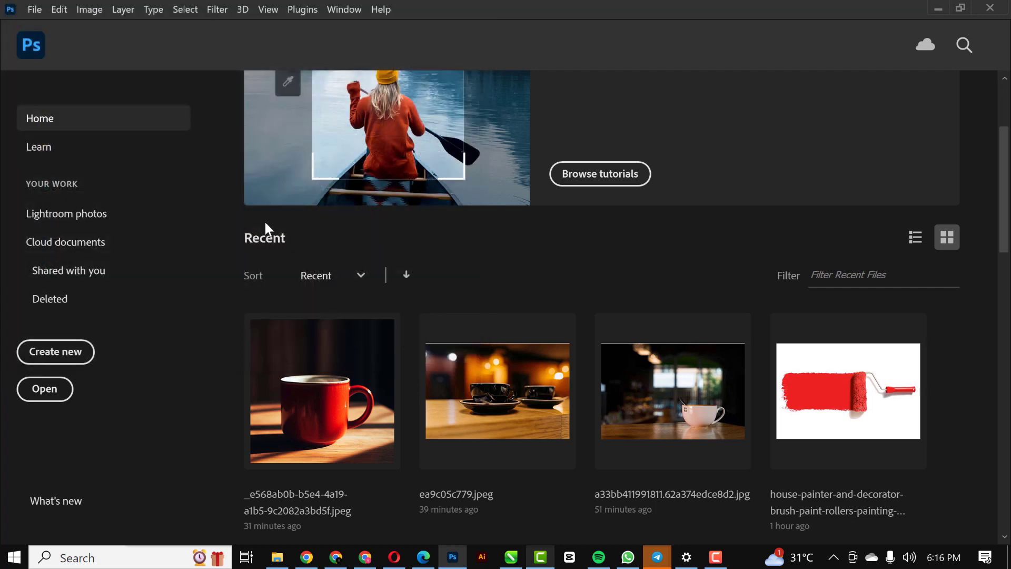
double_click(322, 391)
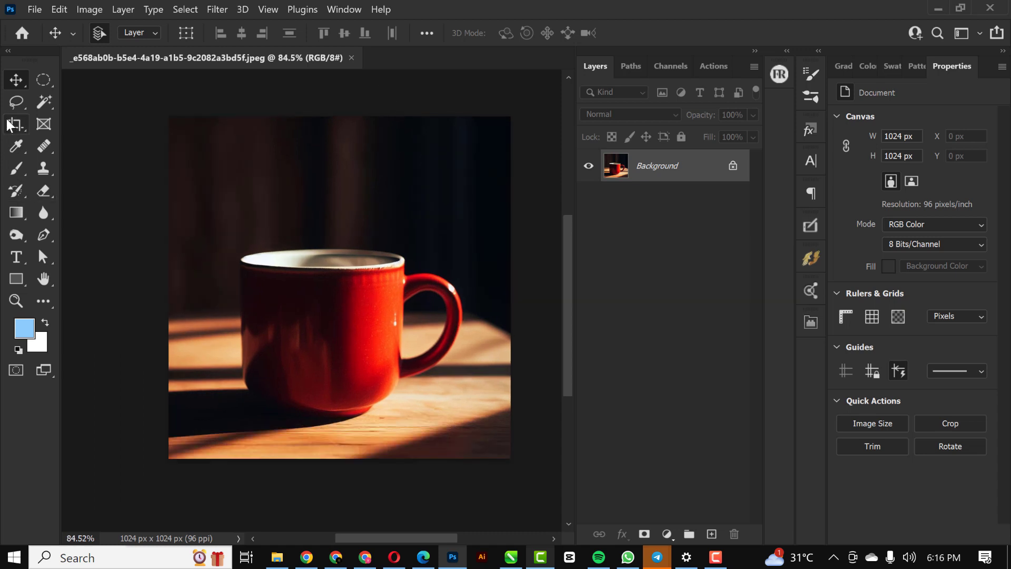
Step: Crop-extend the canvas upward to 4:5 (1214 × 1518 px) with Content-Aware fill
left_click(15, 124)
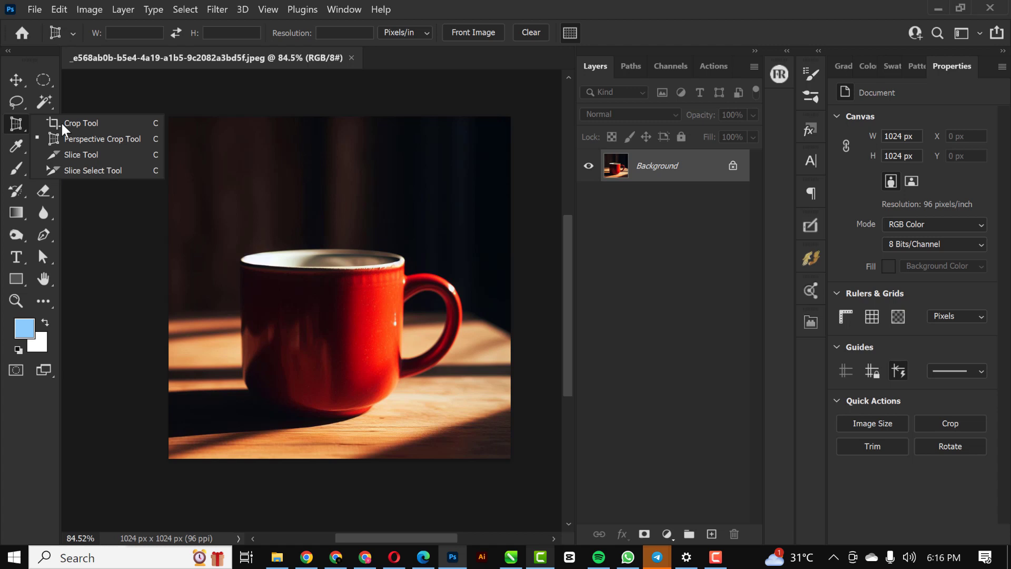
left_click(82, 123)
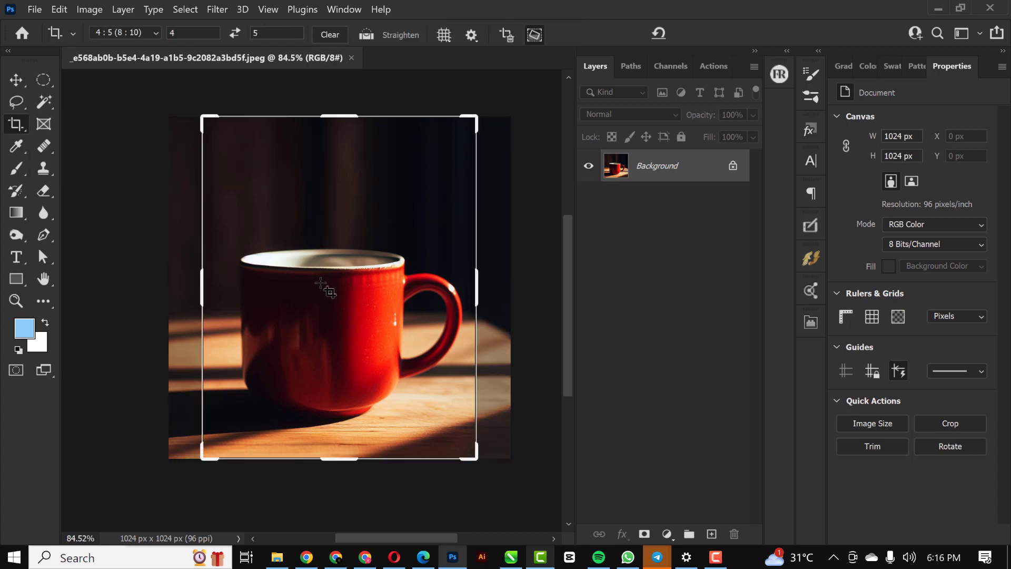
left_click_drag(335, 120, 335, 109)
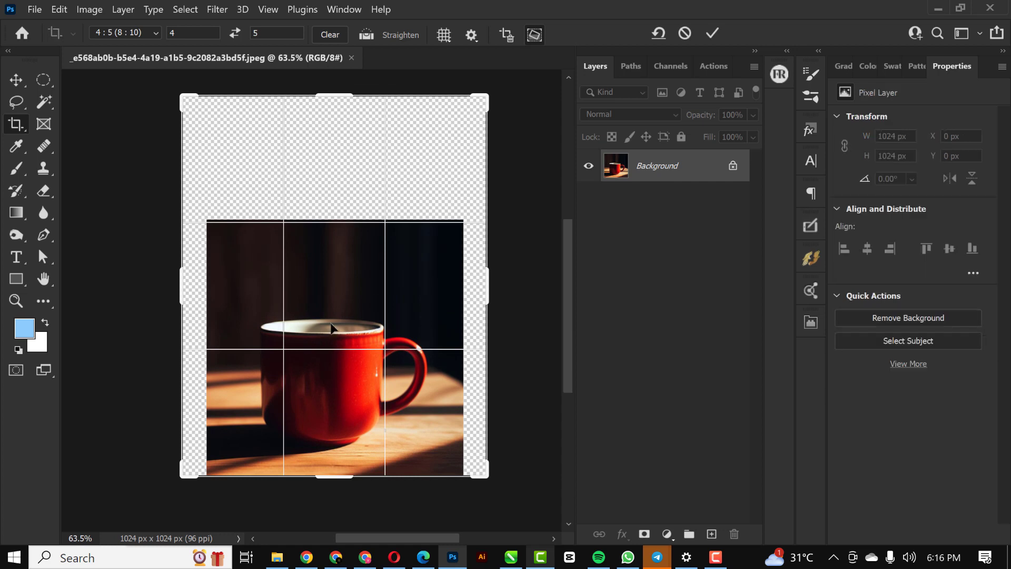
left_click(533, 34)
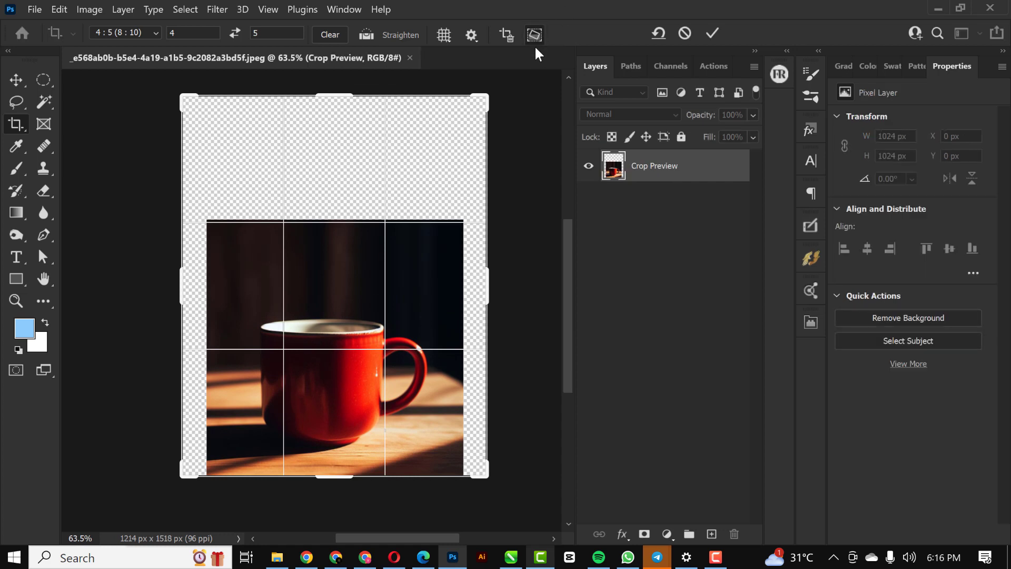
mouse_move(281, 171)
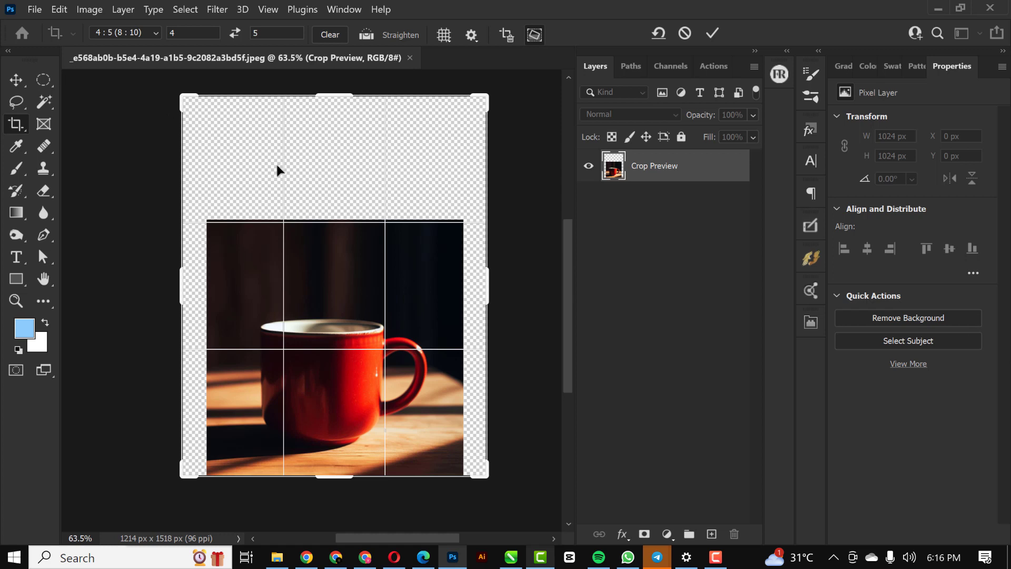
mouse_move(343, 115)
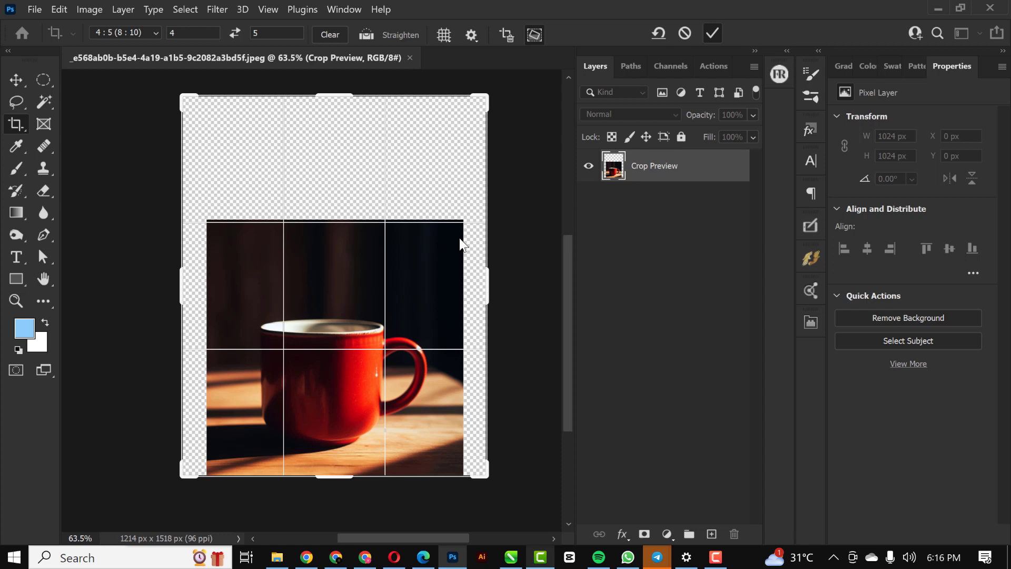
mouse_move(385, 264)
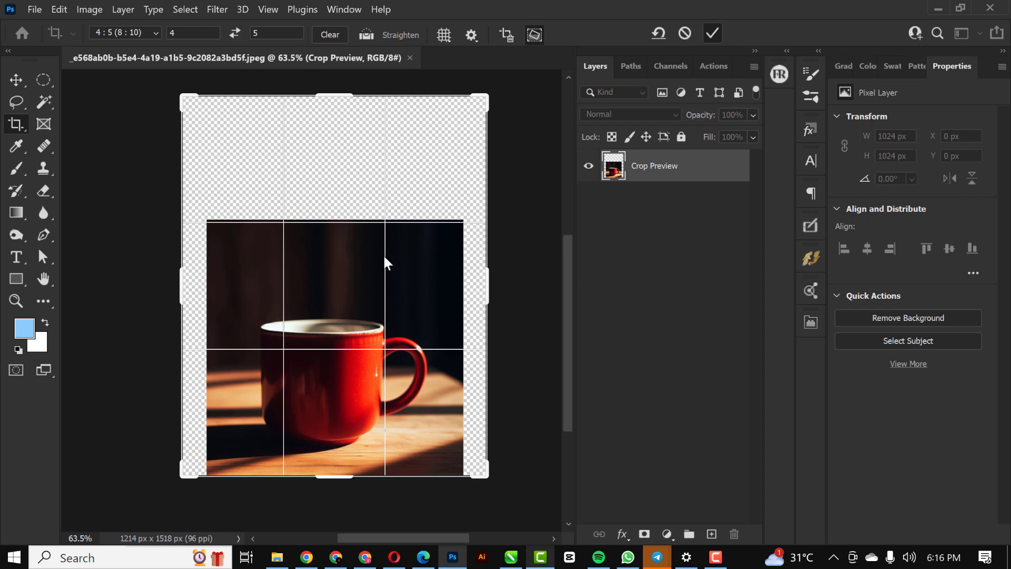
left_click(712, 33)
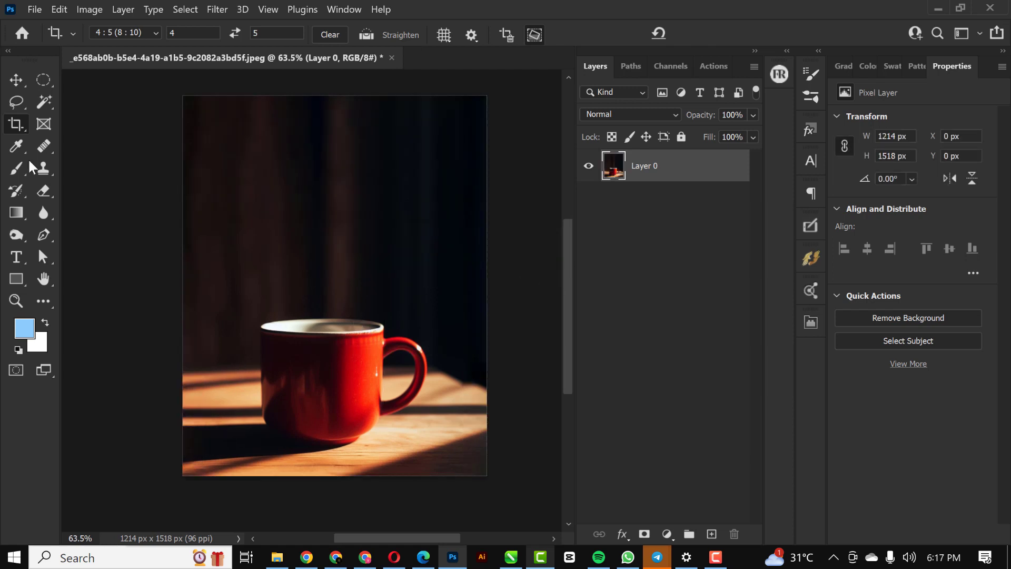
Step: Add empty Layer 1 above the photo and pick the Soft Round brush
left_click(15, 80)
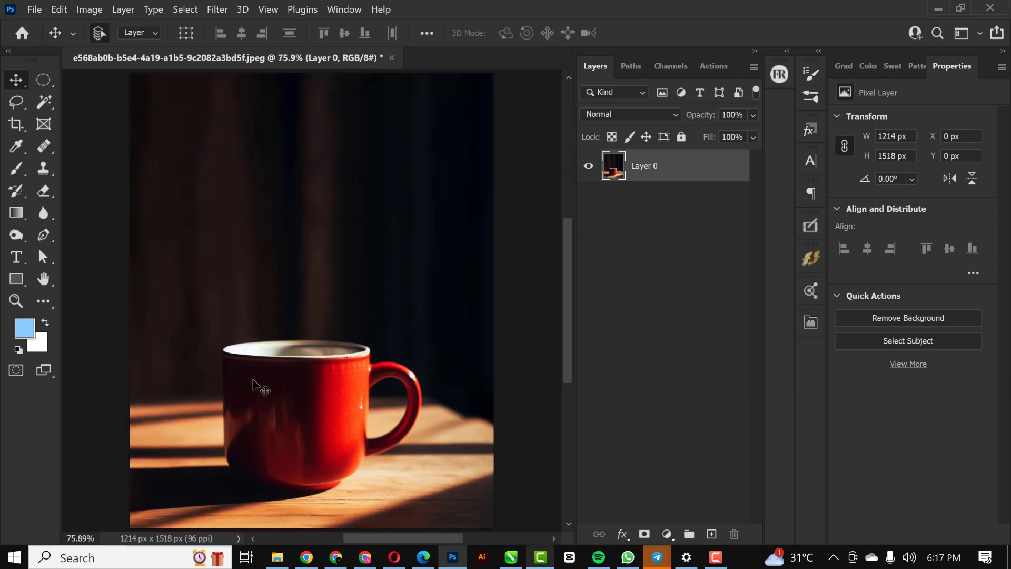
mouse_move(356, 166)
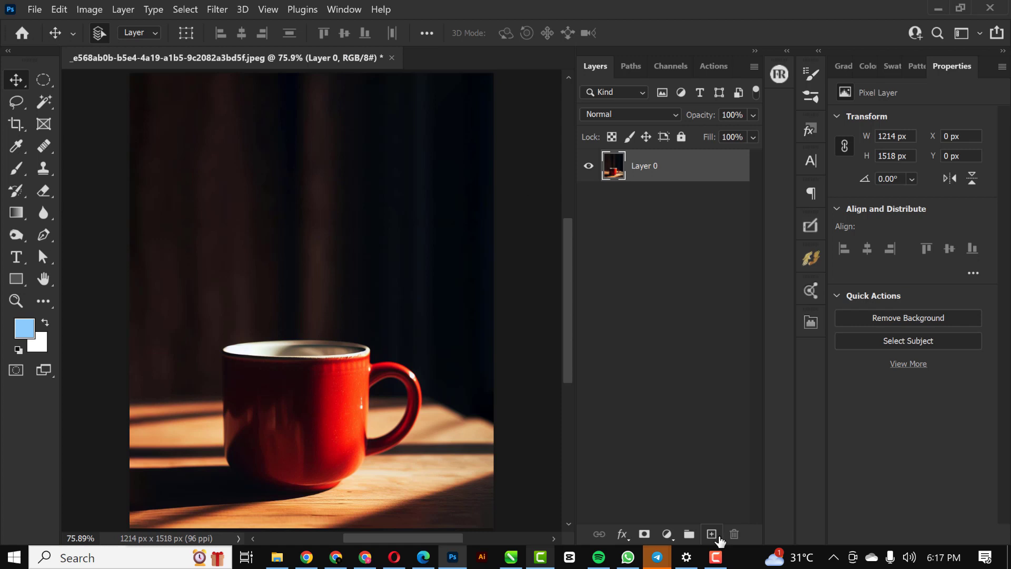
left_click(711, 534)
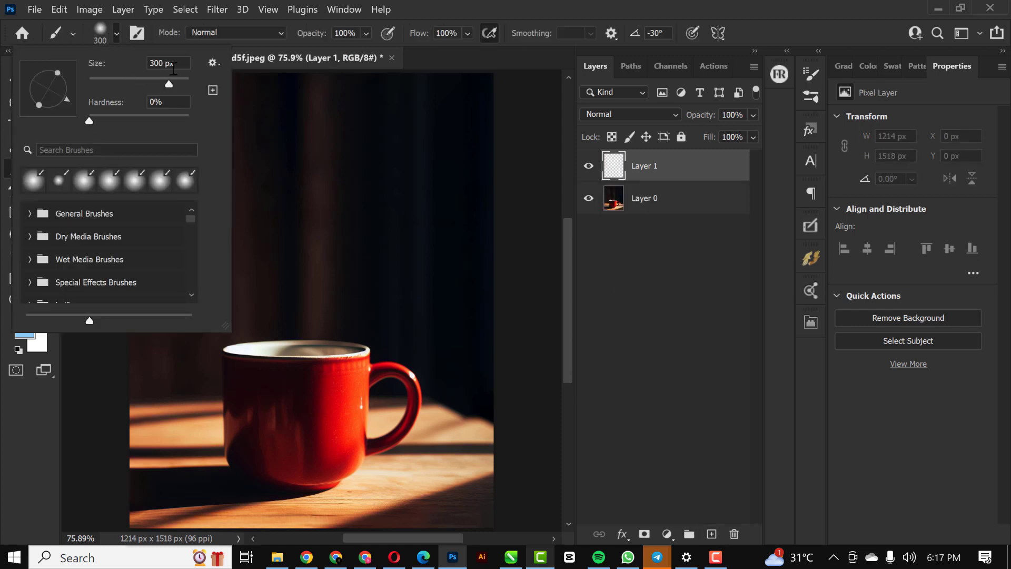
left_click(84, 214)
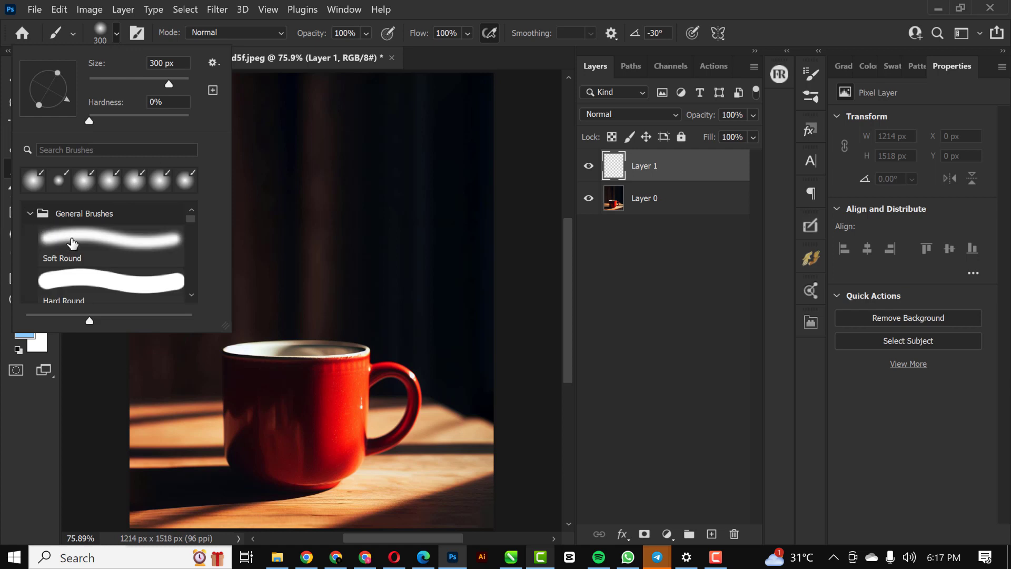
left_click(110, 241)
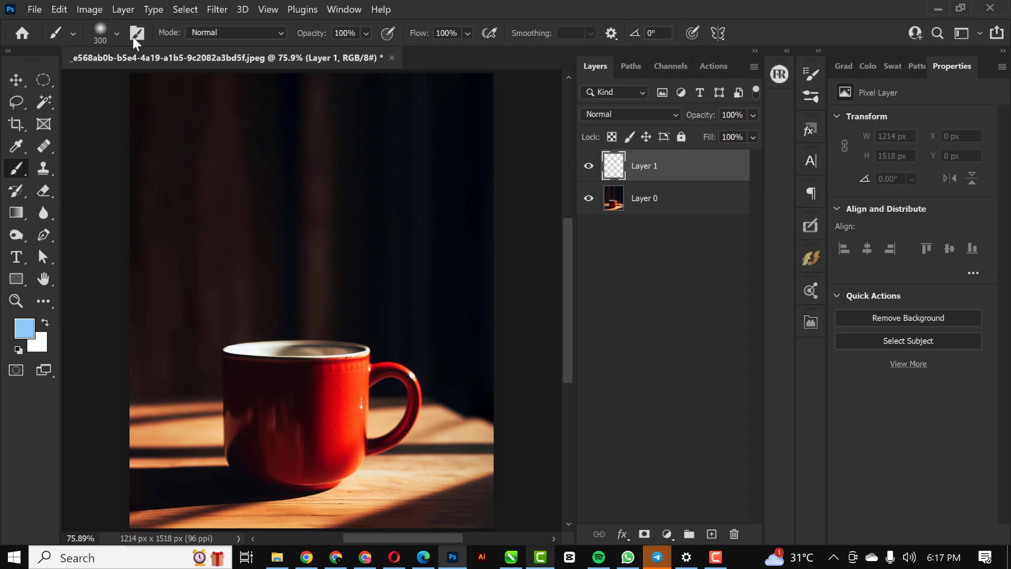
Step: Paint a white S-shaped stroke at brush size 50 above the mug
left_click(73, 33)
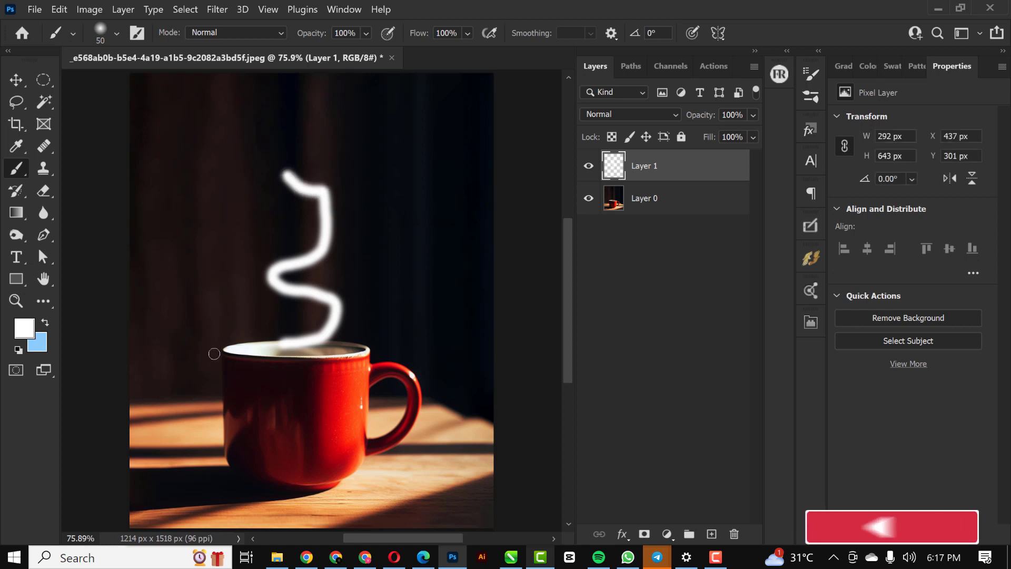
mouse_move(442, 212)
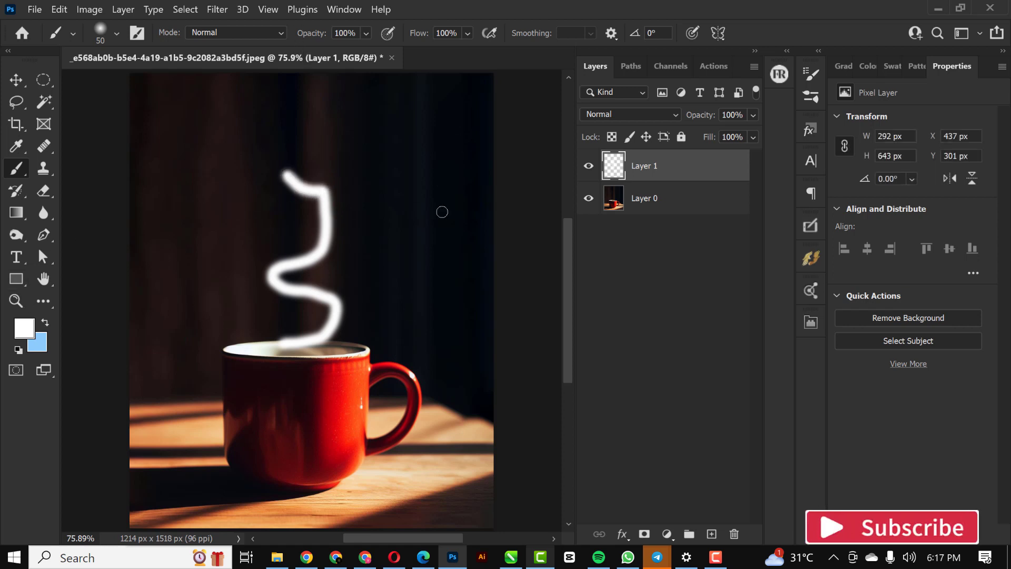
mouse_move(675, 241)
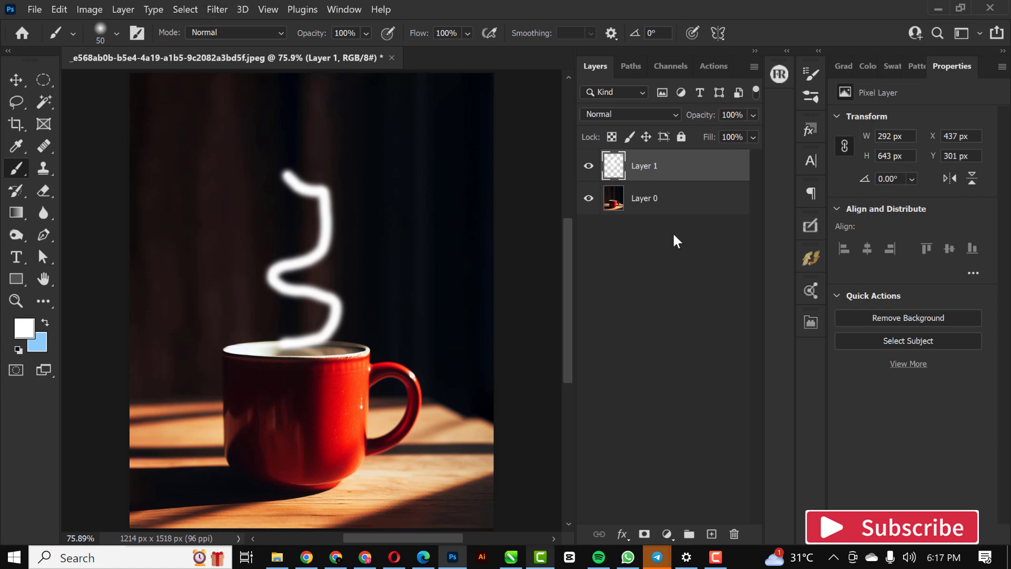
left_click(216, 9)
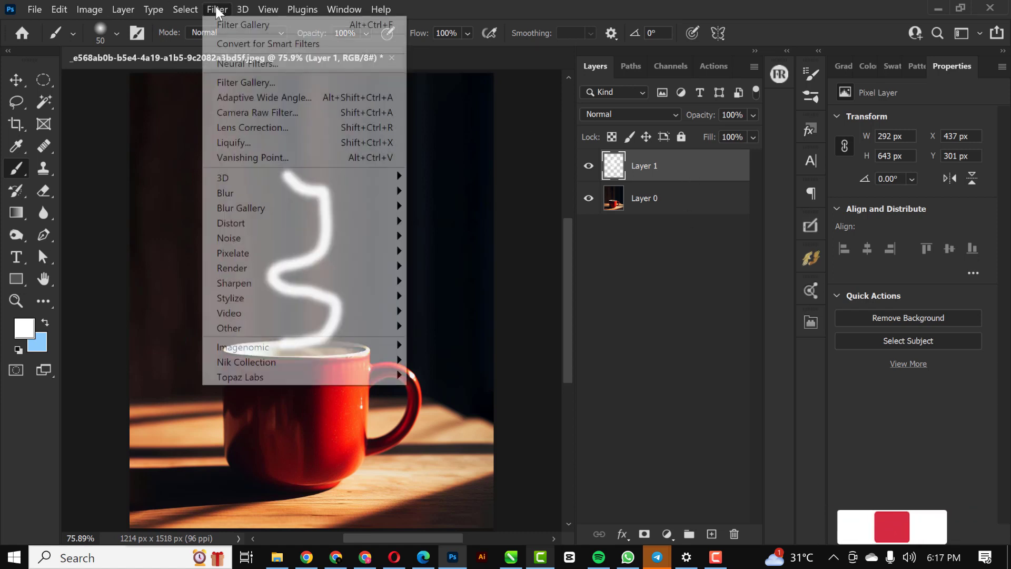
mouse_move(239, 207)
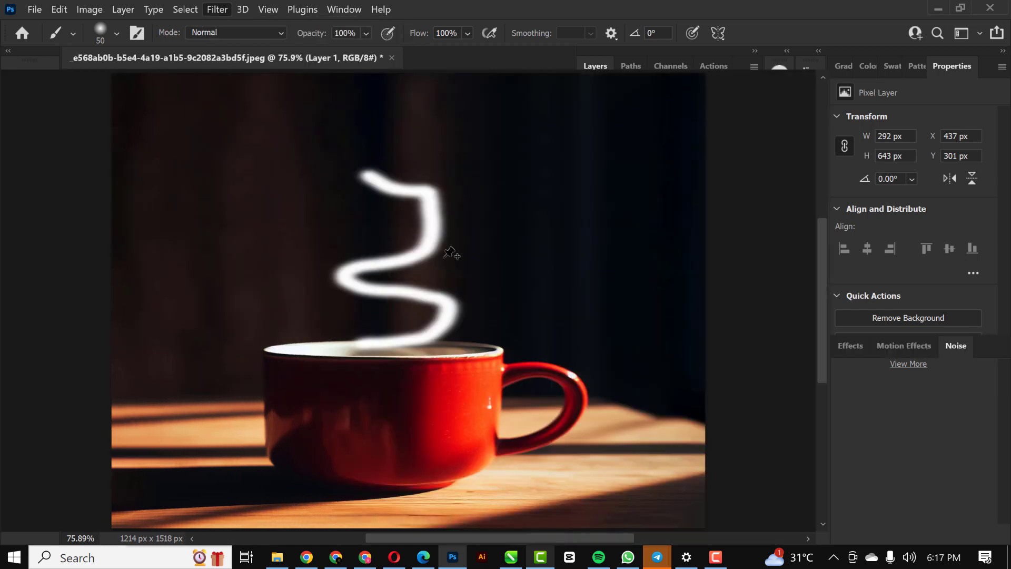
Step: Start a Path Blur from the Blur Gallery along the white stroke
left_click(216, 9)
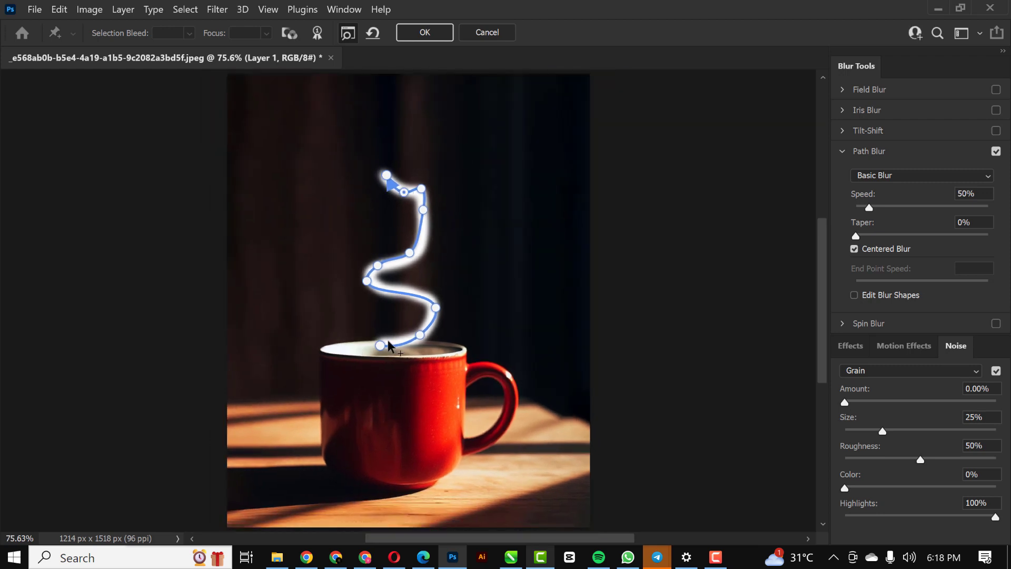
mouse_move(886, 84)
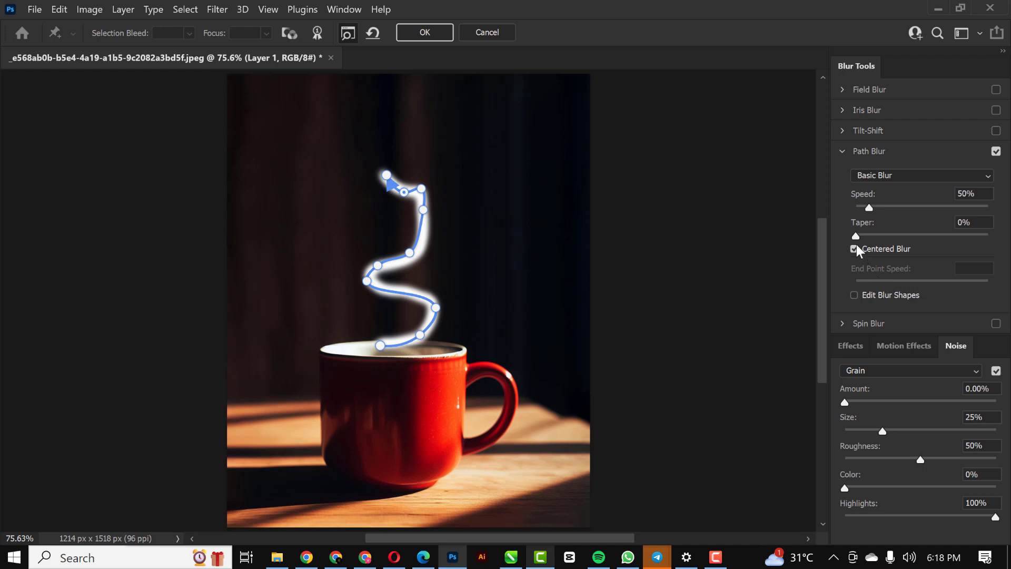
Step: Make the blur one-sided at 323% speed, adjust the path points, and apply
left_click(854, 249)
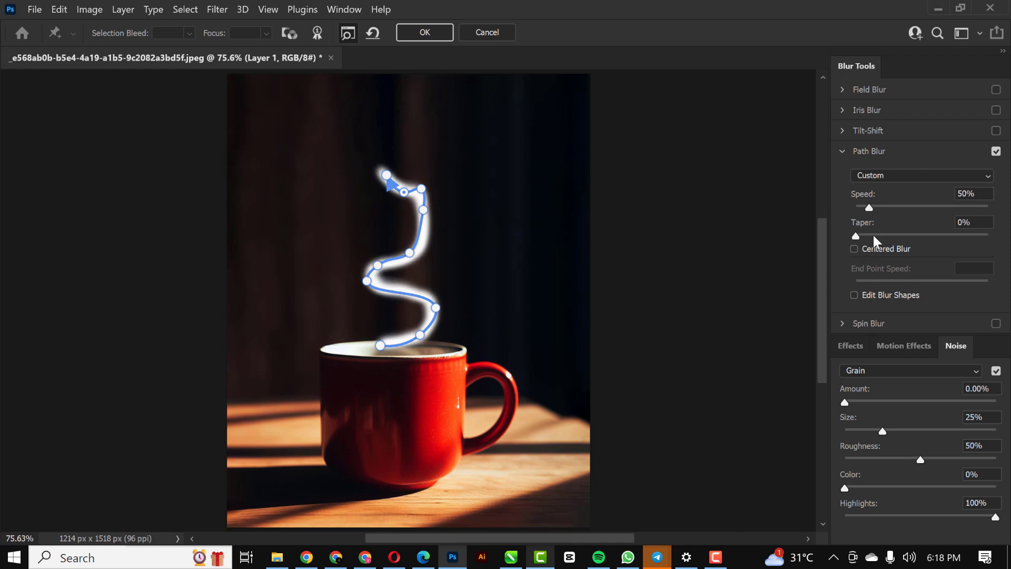
mouse_move(871, 200)
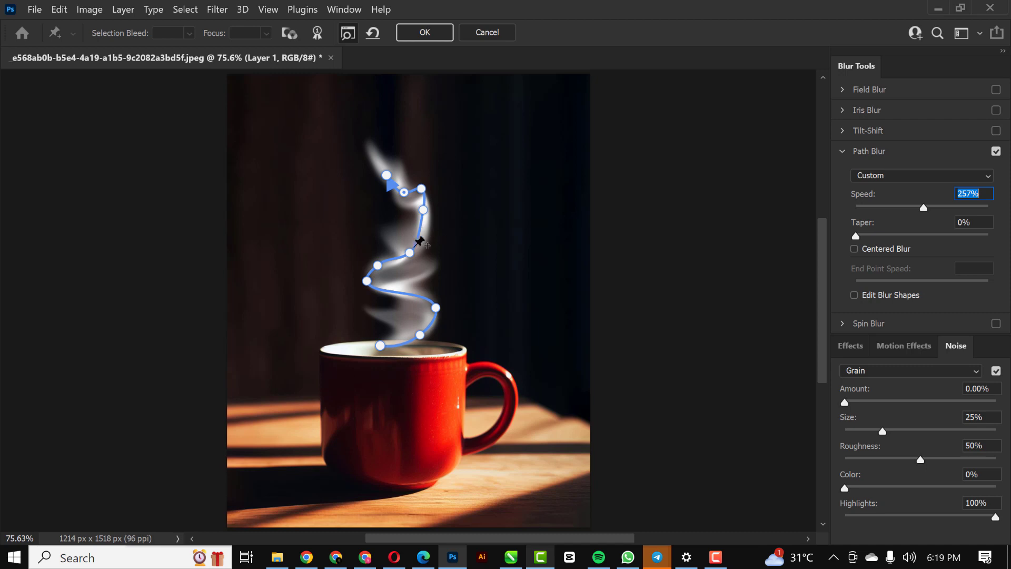
mouse_move(931, 216)
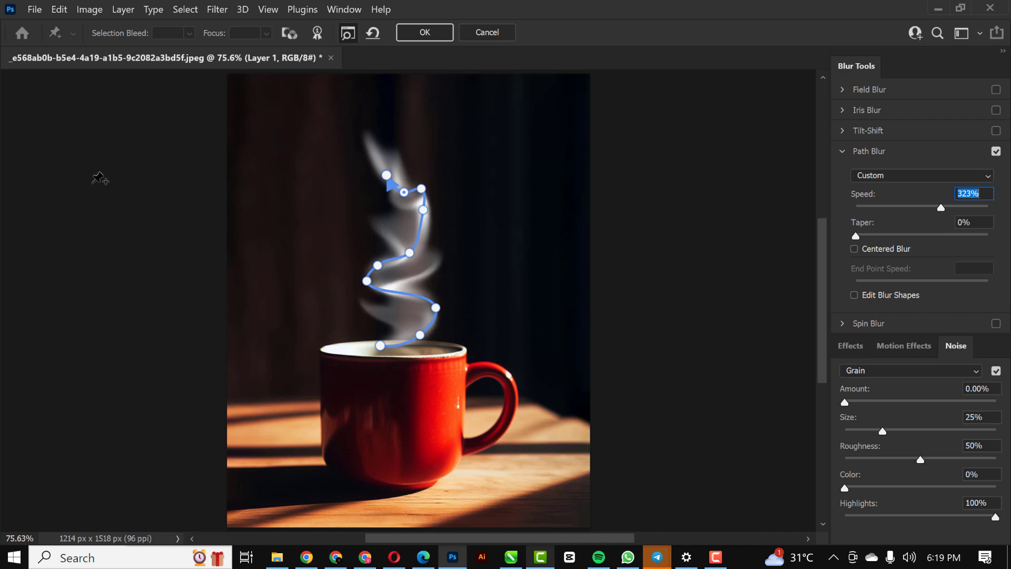
mouse_move(376, 348)
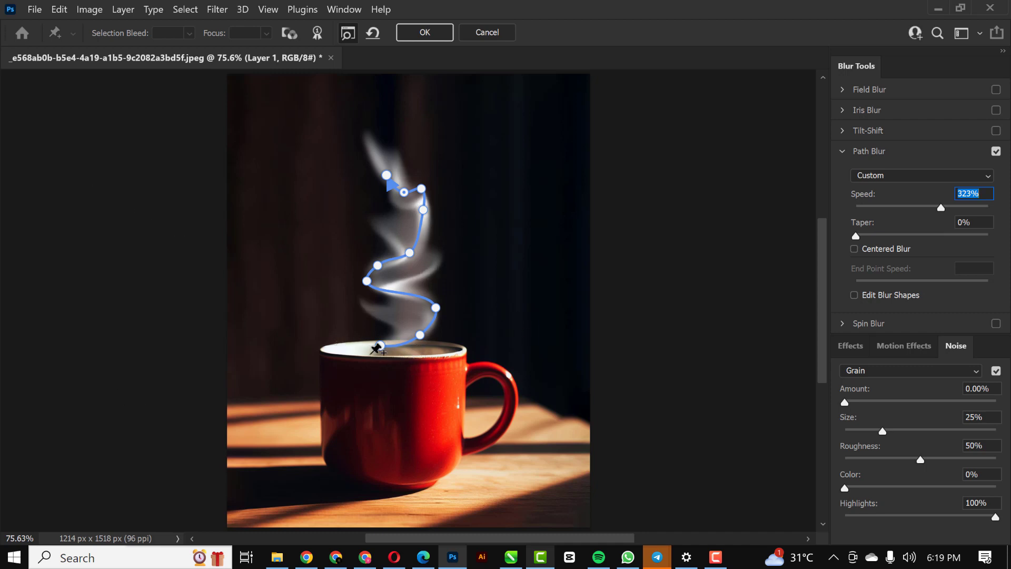
left_click(376, 347)
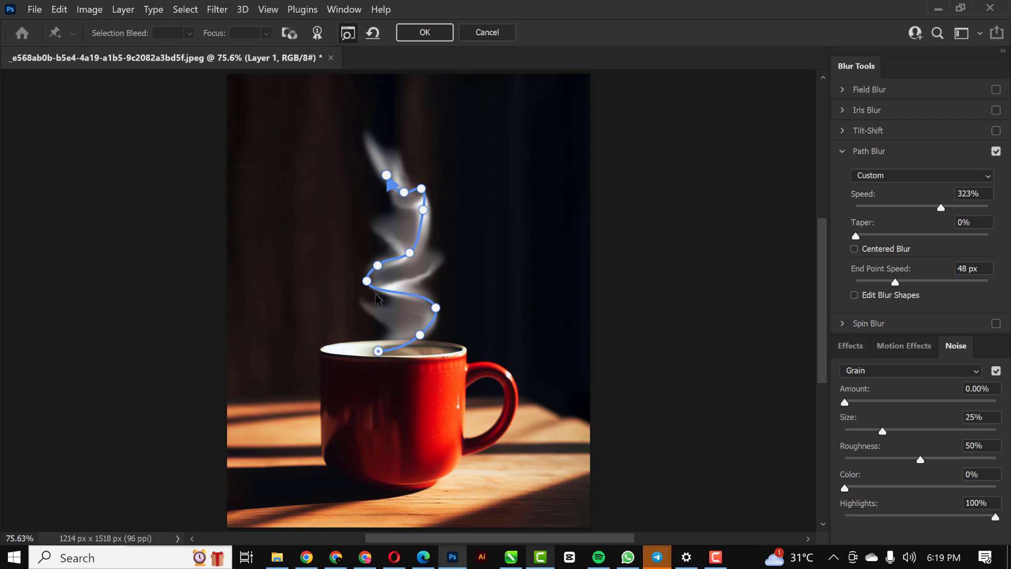
left_click(367, 281)
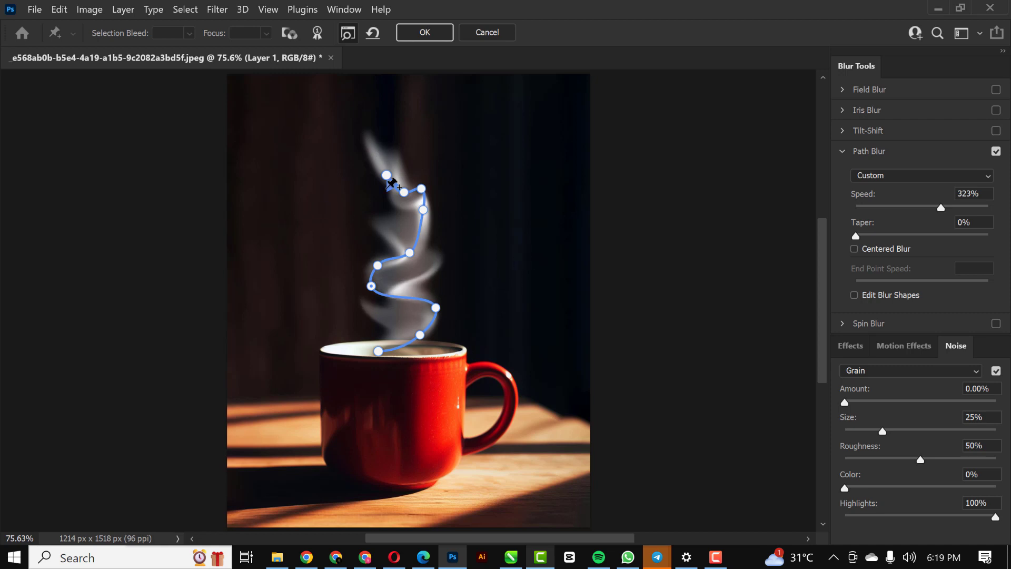
mouse_move(956, 239)
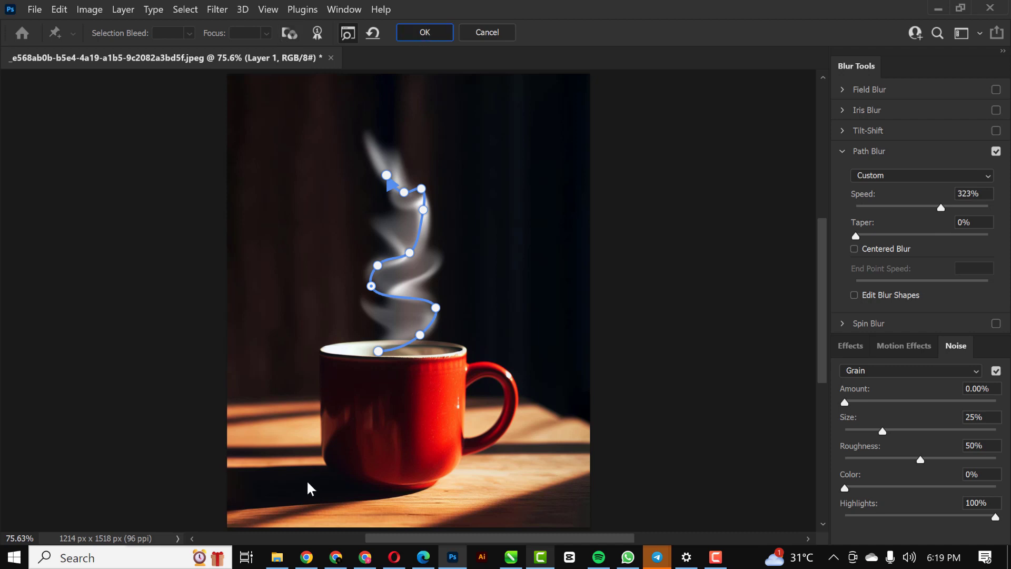
left_click(424, 32)
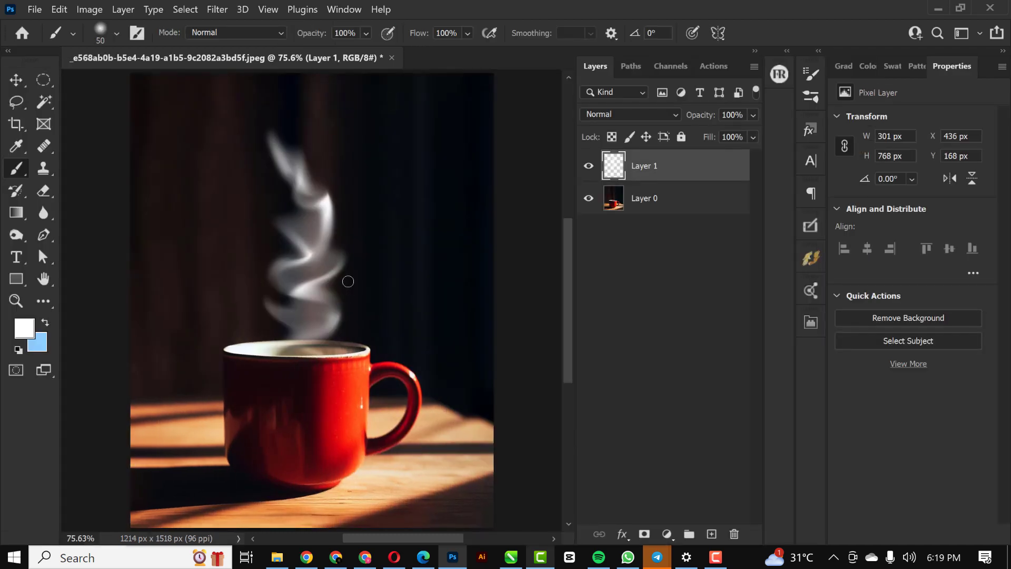
Step: Scroll the view to inspect the wispy smoke above the mug
scroll("up", 3)
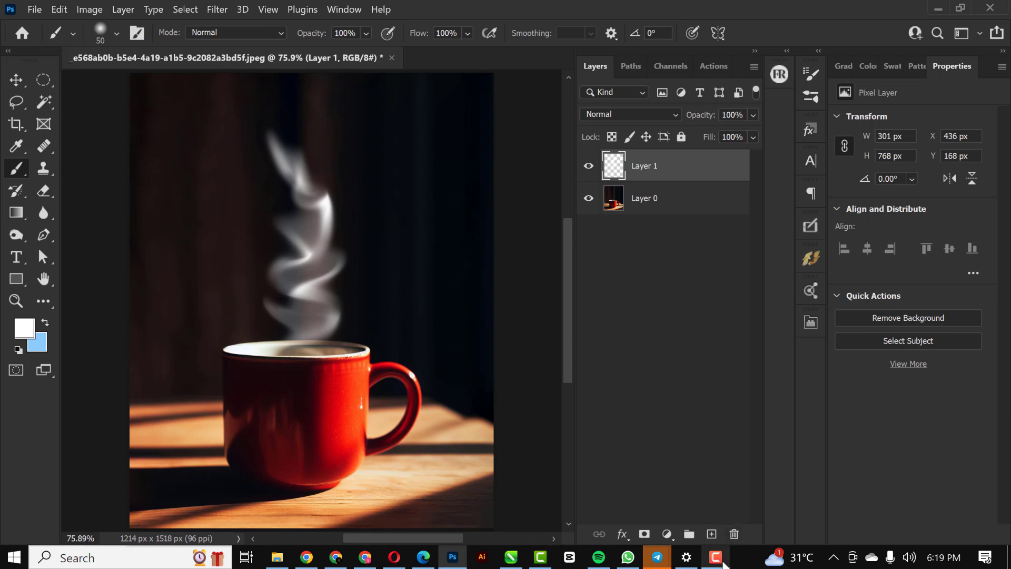
mouse_move(332, 49)
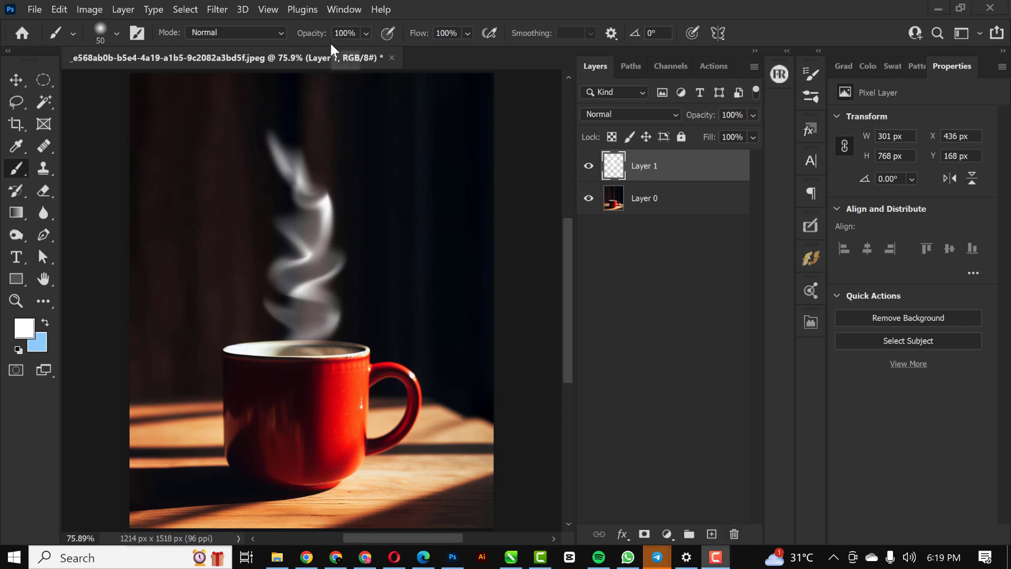